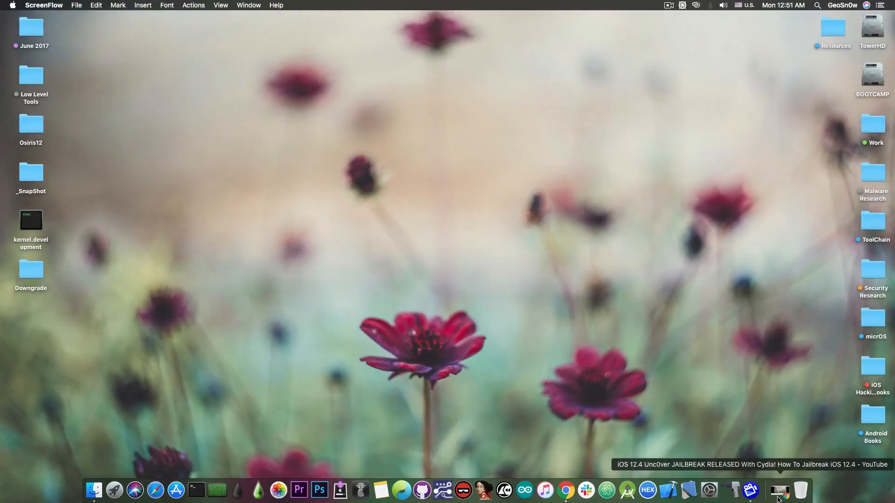
Restore the minimized Chrome window showing the YouTube iOS 12.4 Unc0ver jailbreak video.
left_click(779, 500)
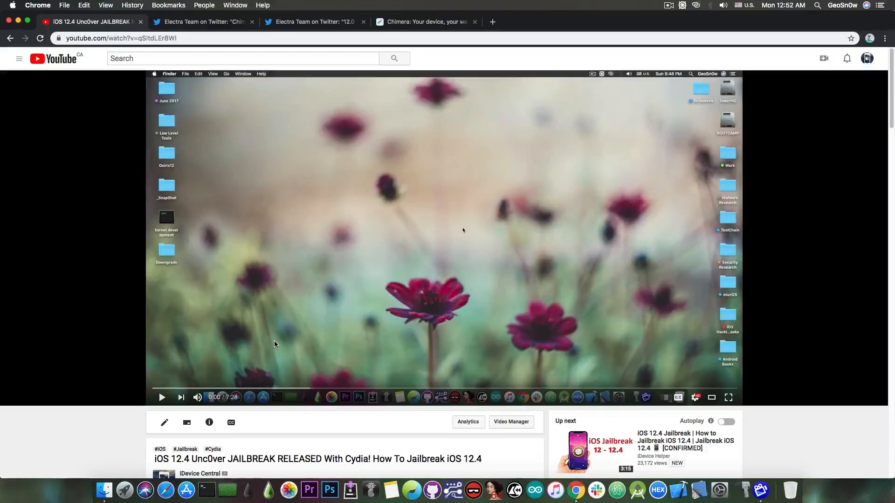
mouse_move(247, 438)
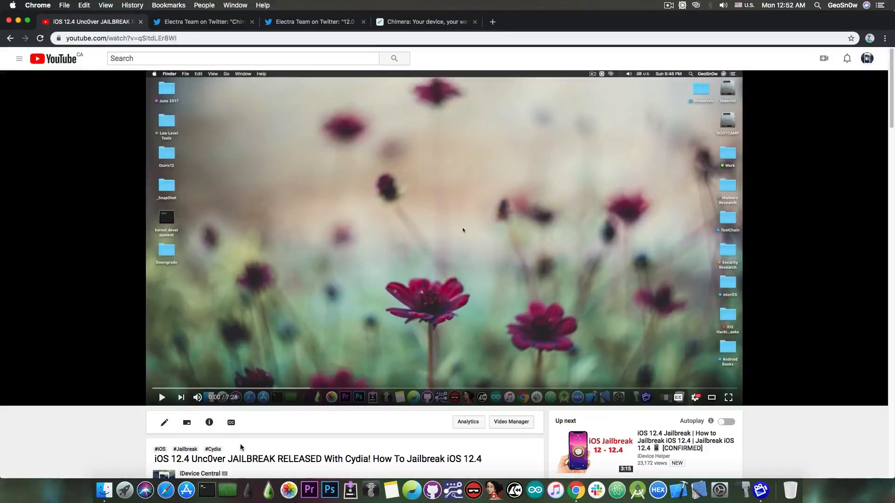
Switch to the 'Chimera: Your device, your way' tab with the 1.2.7 download options.
left_click(203, 21)
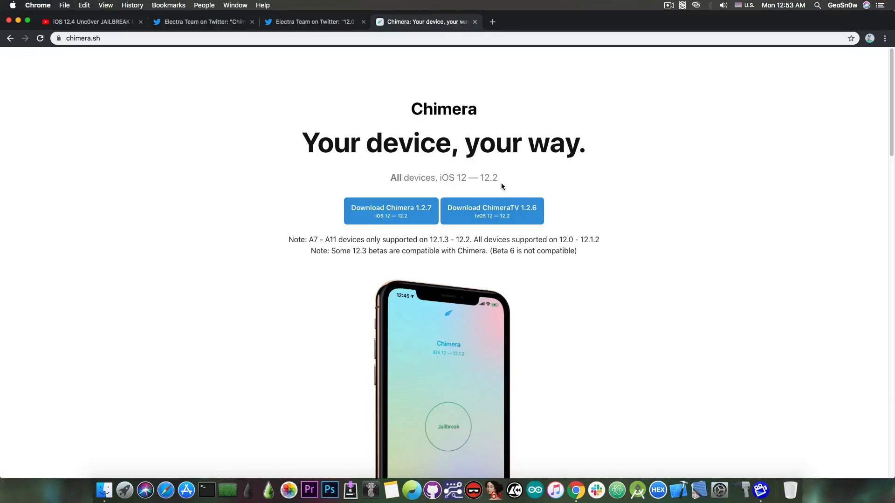
left_click(93, 22)
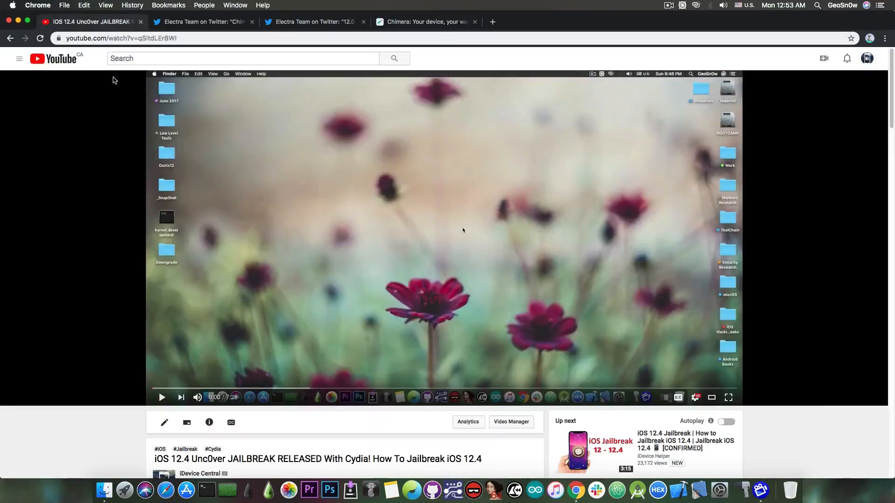
mouse_move(71, 129)
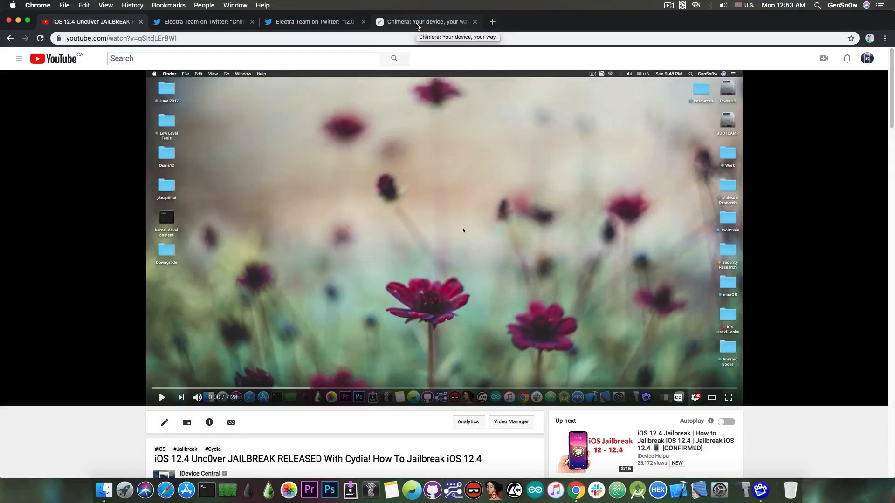
mouse_move(424, 26)
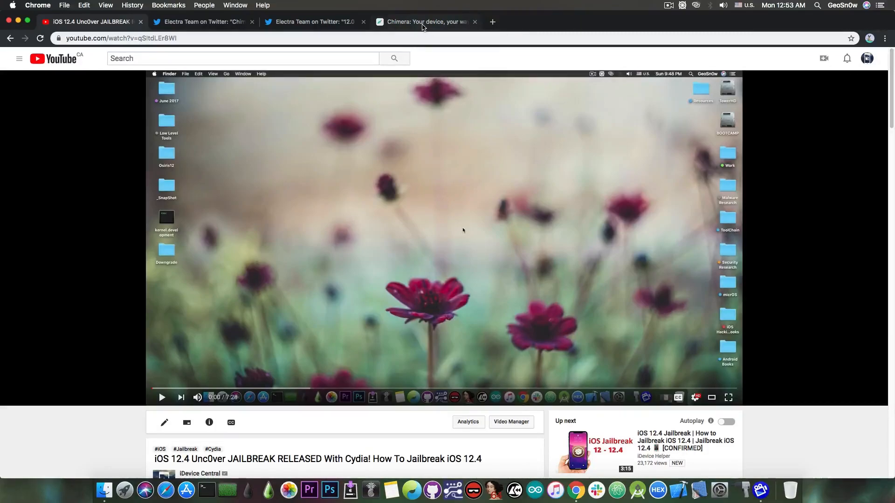
left_click(423, 22)
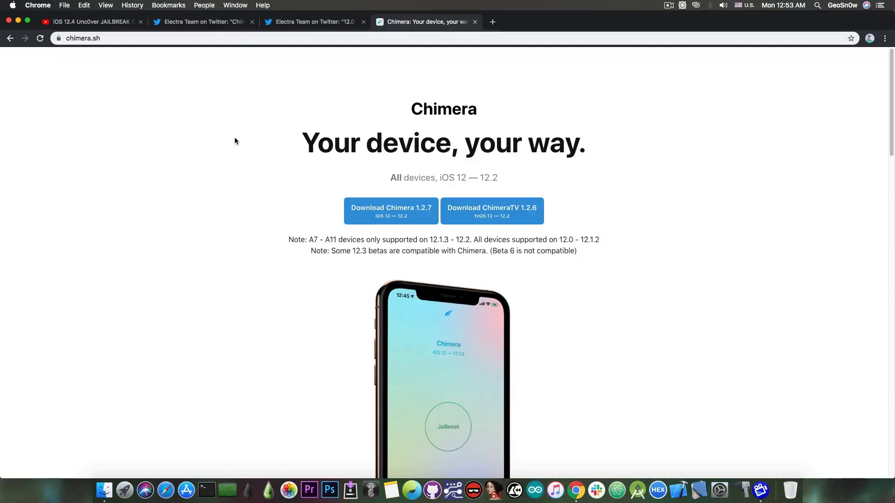
mouse_move(627, 141)
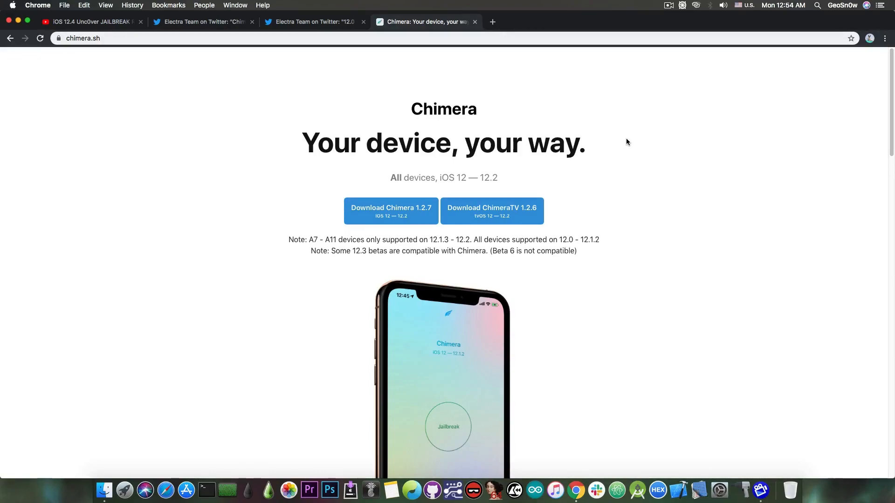
mouse_move(569, 175)
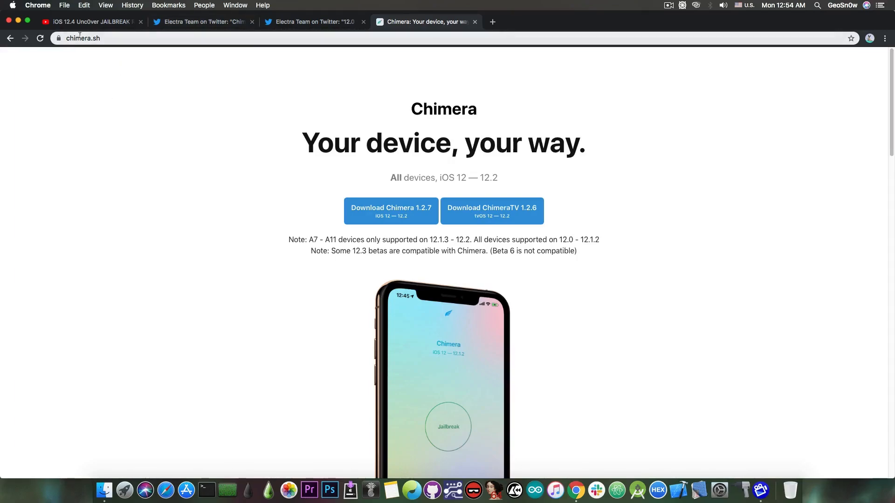
Glance at the Chimera page, then settle back on the YouTube jailbreak tutorial tab.
left_click(89, 22)
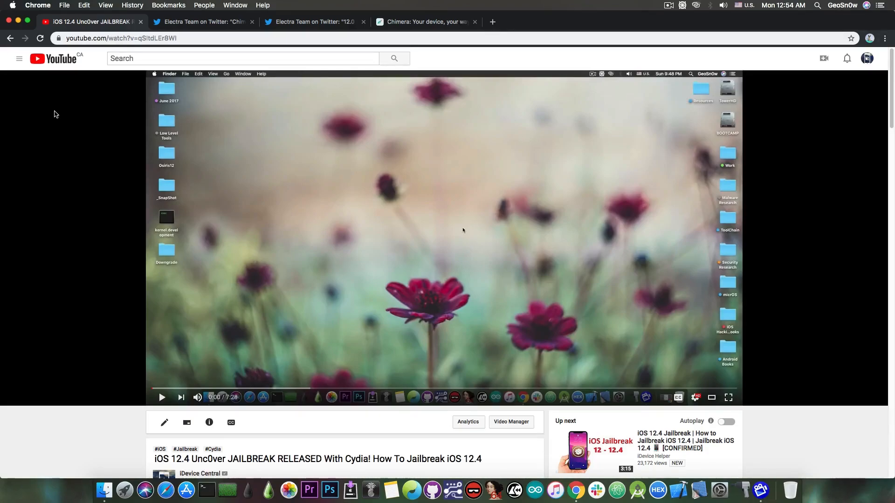
left_click(429, 22)
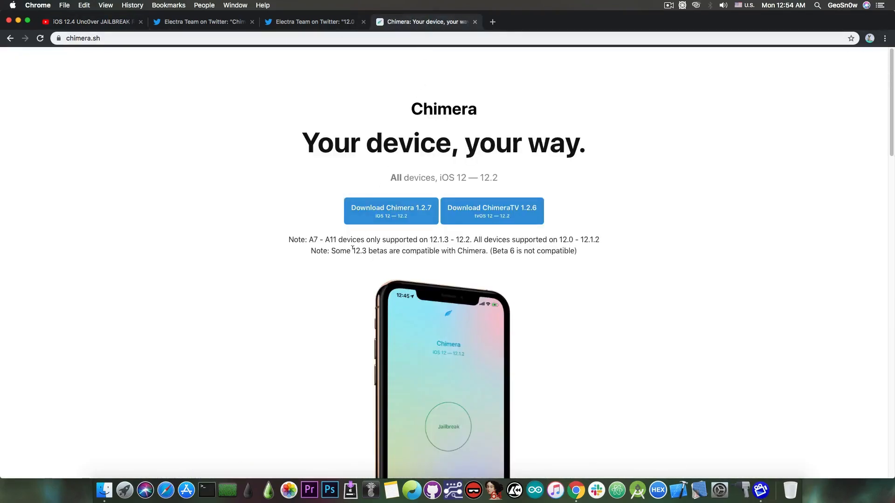
mouse_move(264, 231)
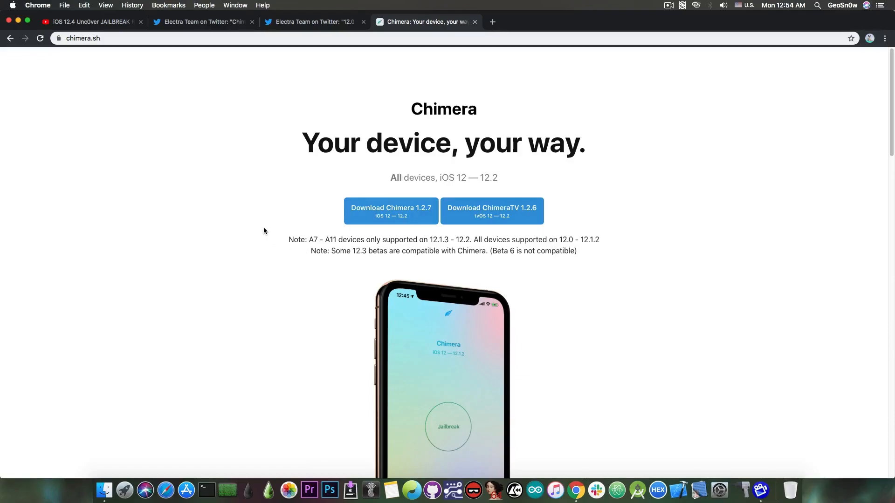
mouse_move(111, 127)
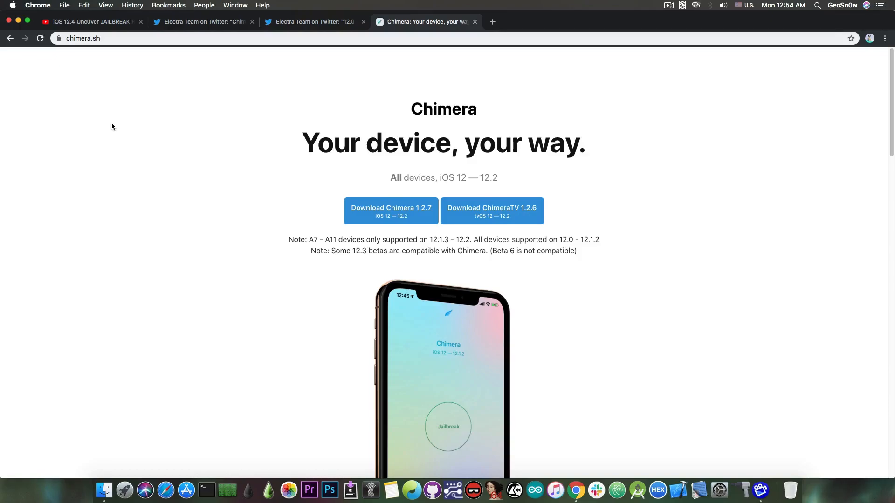
left_click(92, 21)
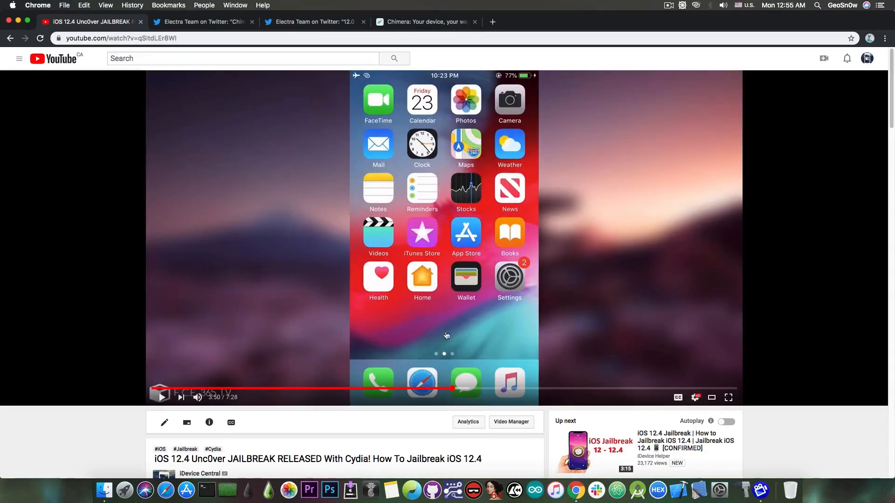
Take a last look at the Chimera download page, then minimize Chrome to the desktop.
left_click(425, 23)
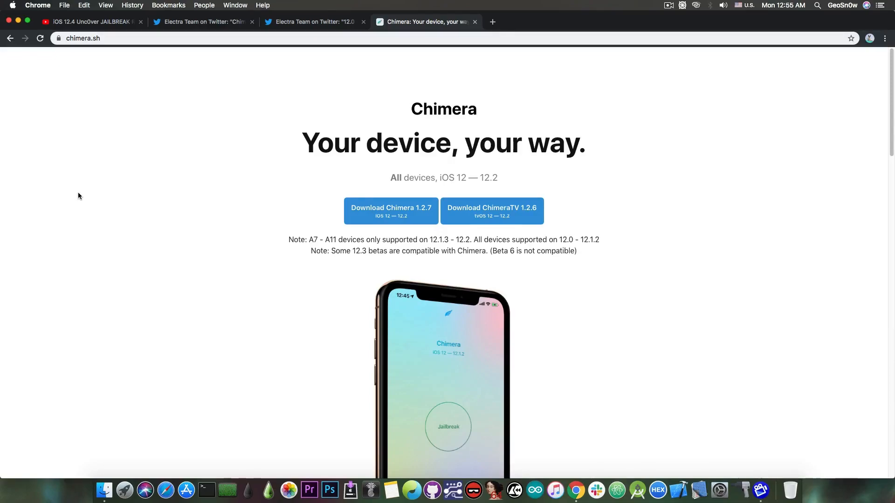
mouse_move(38, 177)
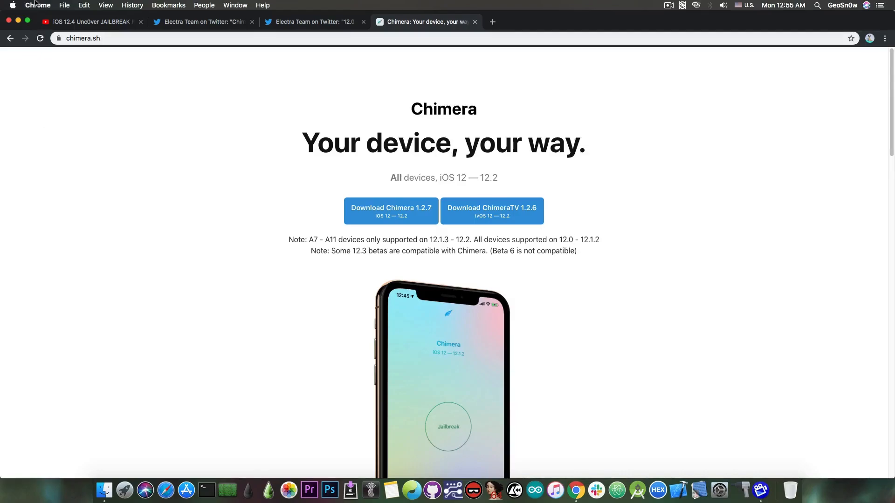
mouse_move(18, 22)
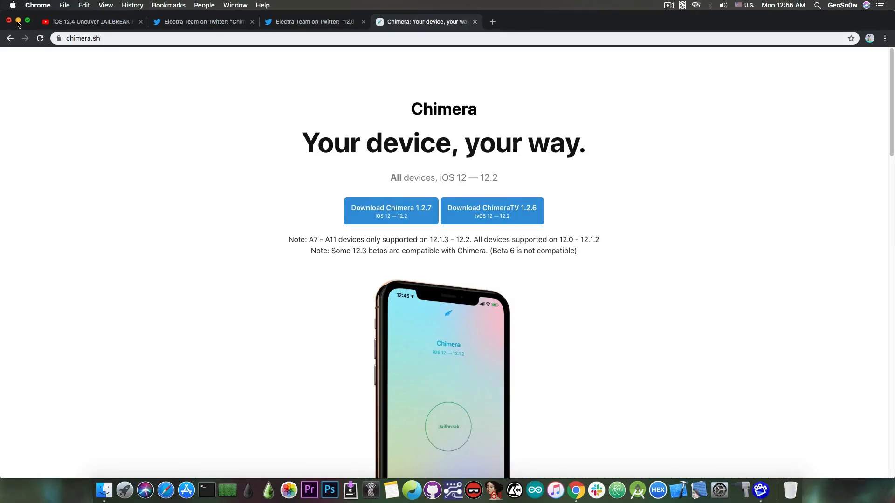
left_click(7, 21)
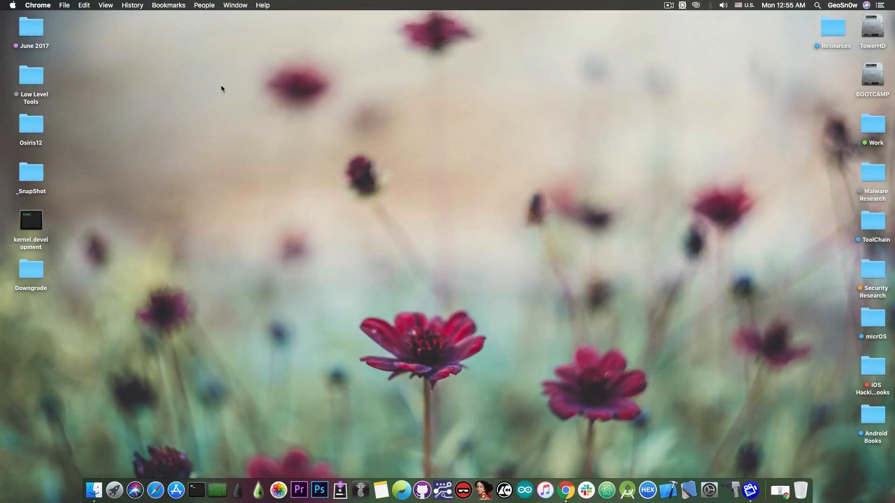